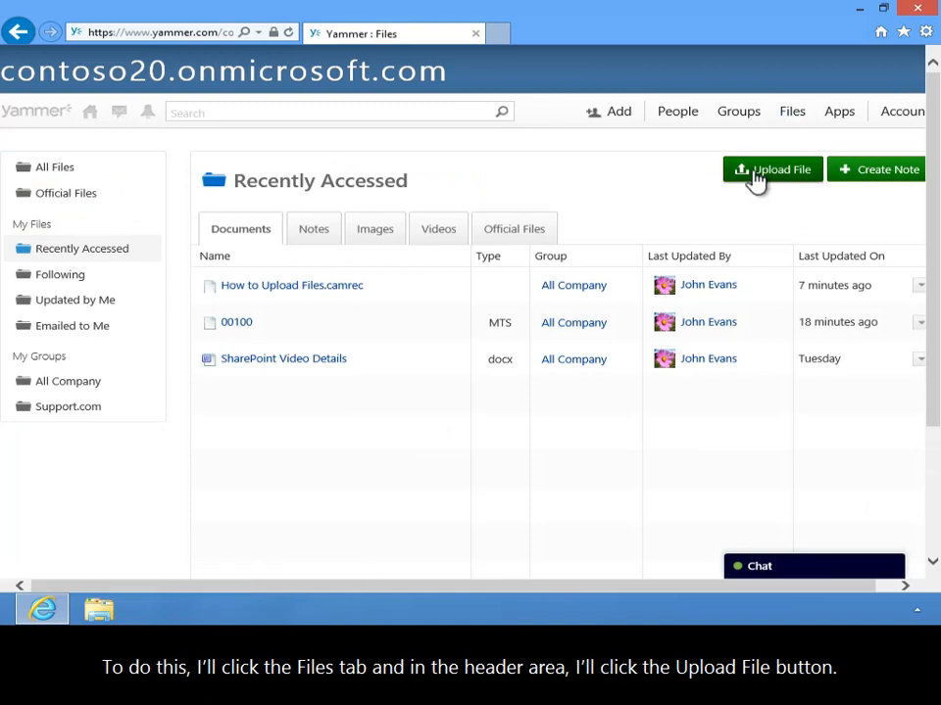
Step: Upload the Word document 'ShowMe Office365 Product Details' to the All Company group
click(772, 169)
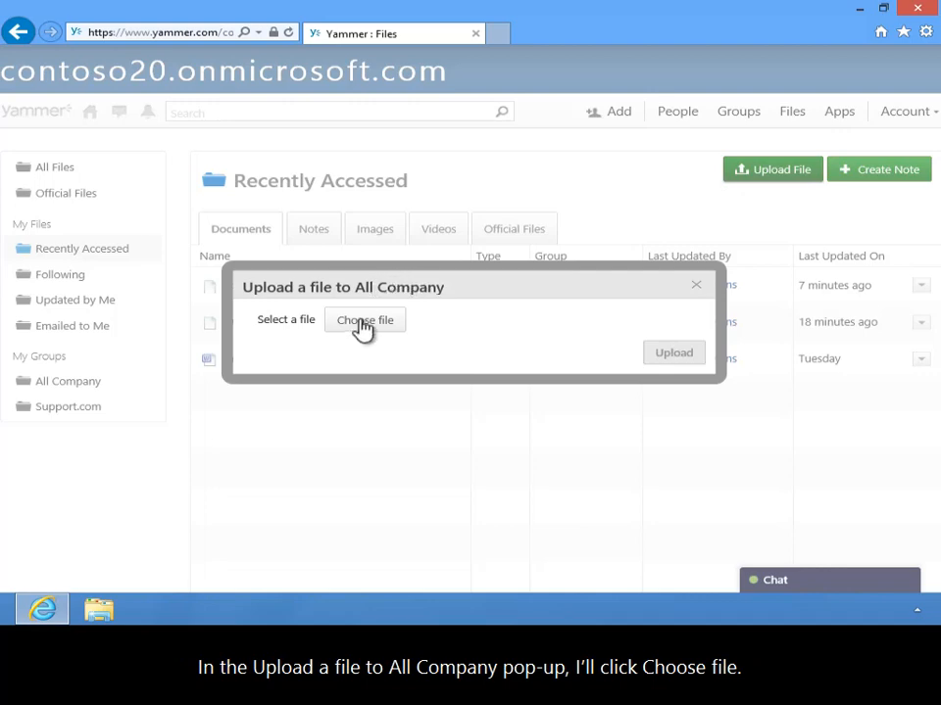
click(363, 320)
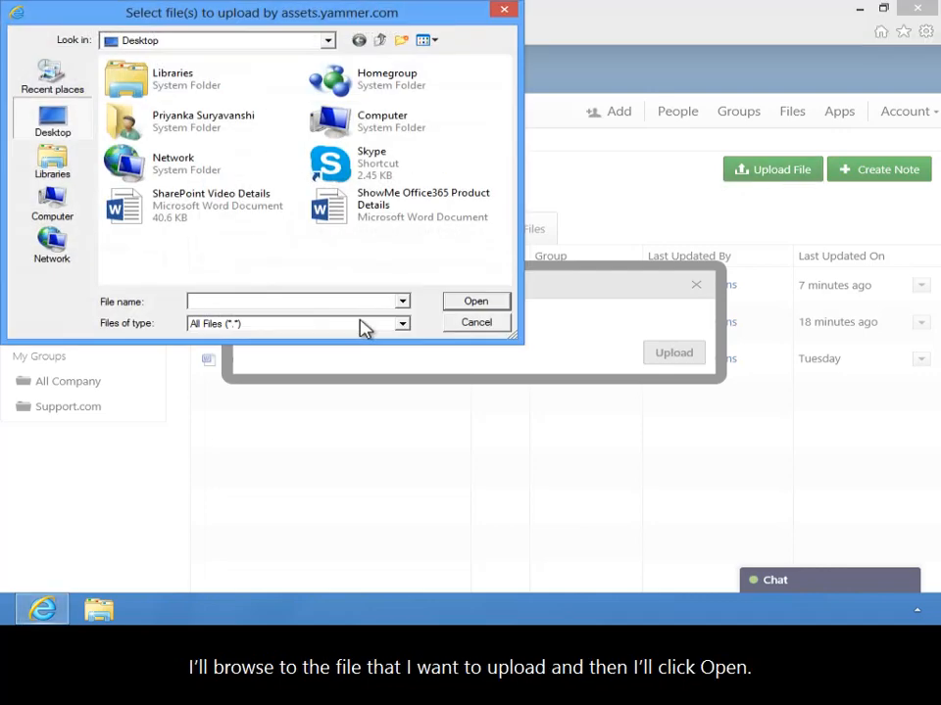
click(422, 205)
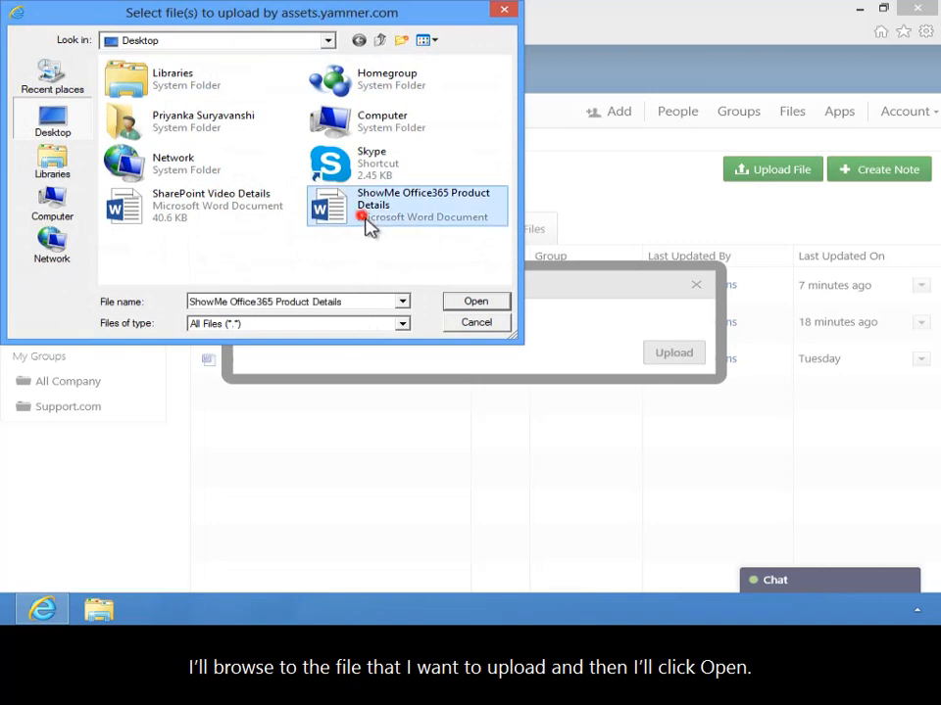
click(475, 300)
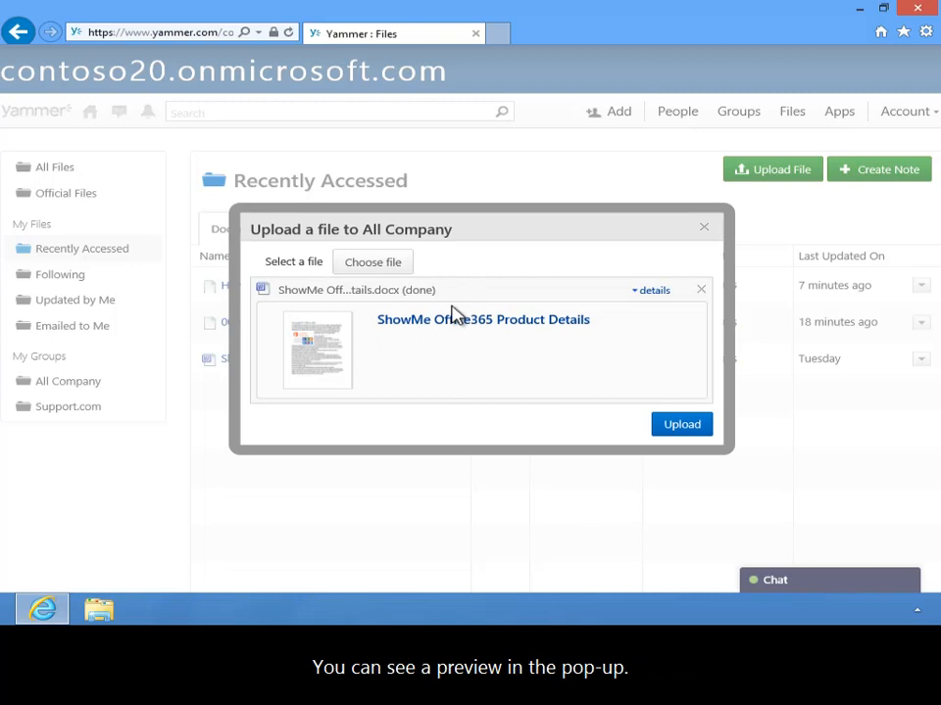
mouse_move(559, 392)
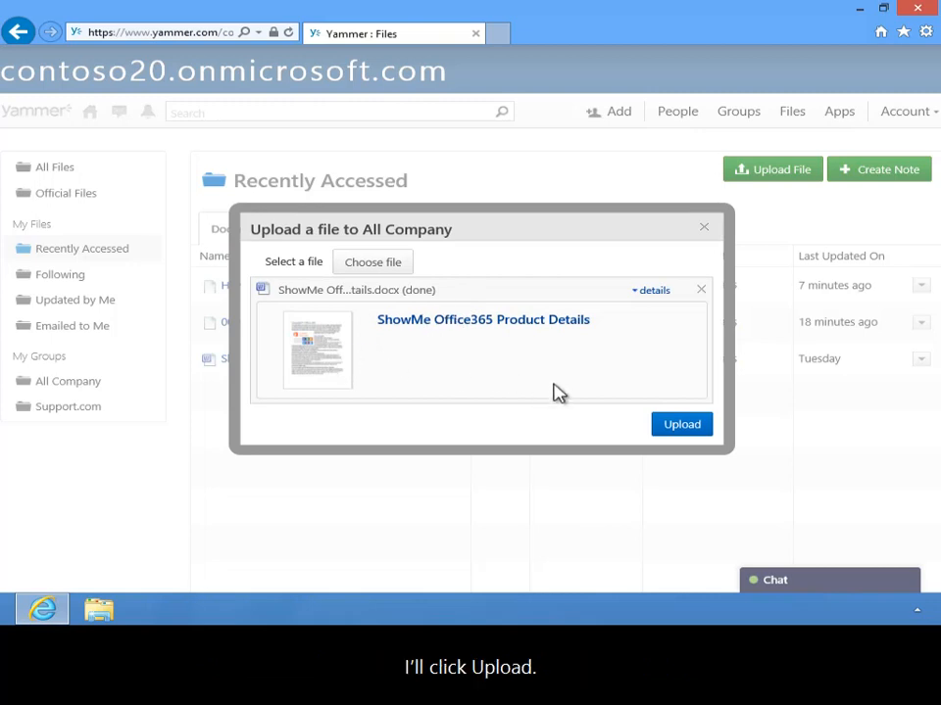
click(681, 424)
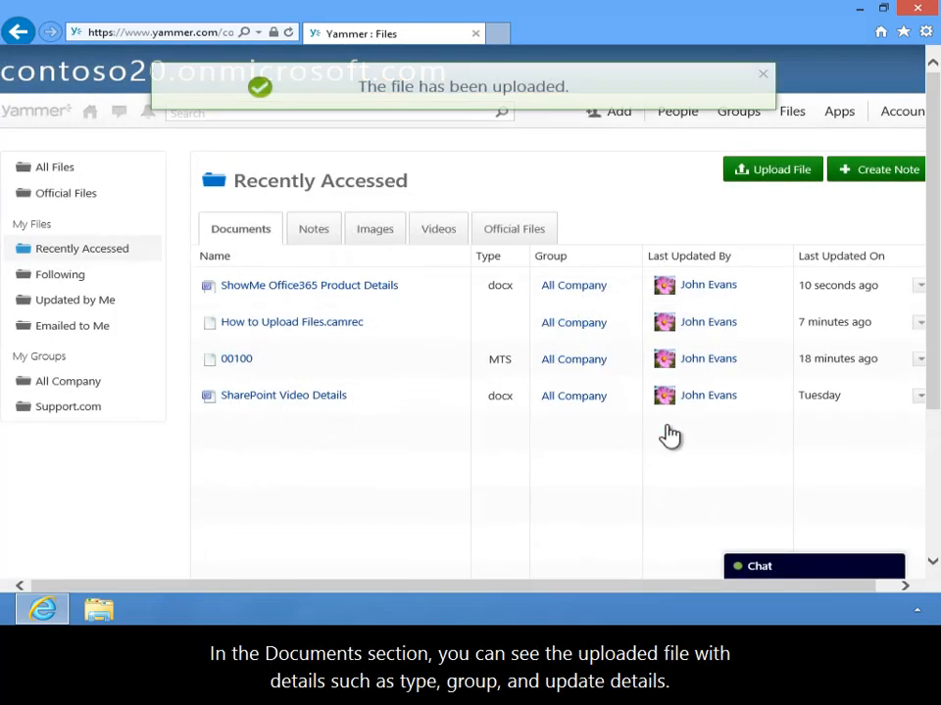
mouse_move(392, 294)
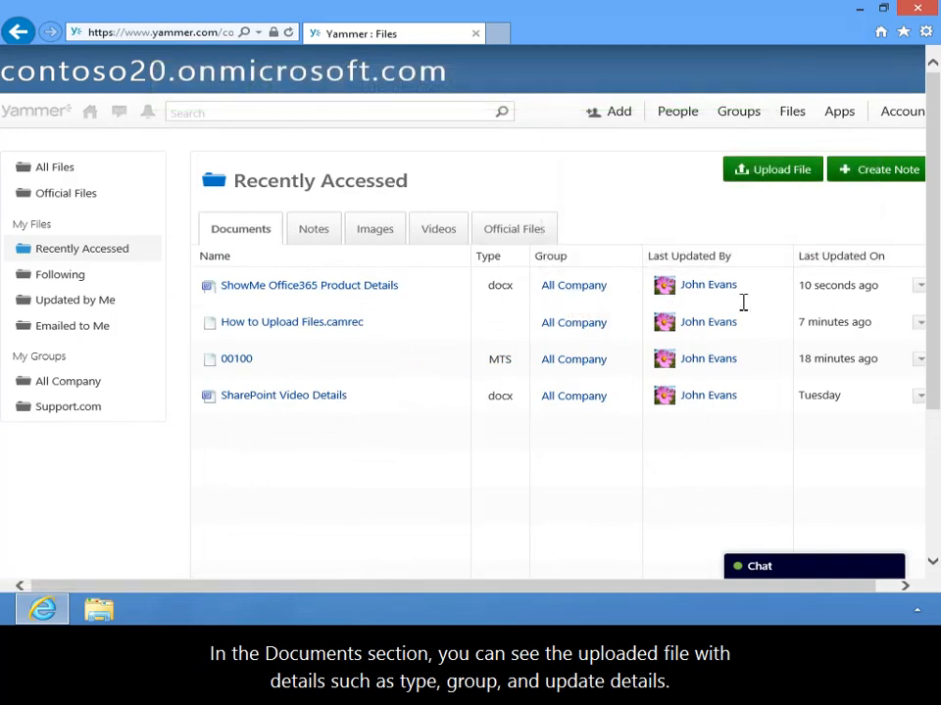
Step: Switch Recently Accessed to the Images tab, then the Videos tab showing one video
click(375, 228)
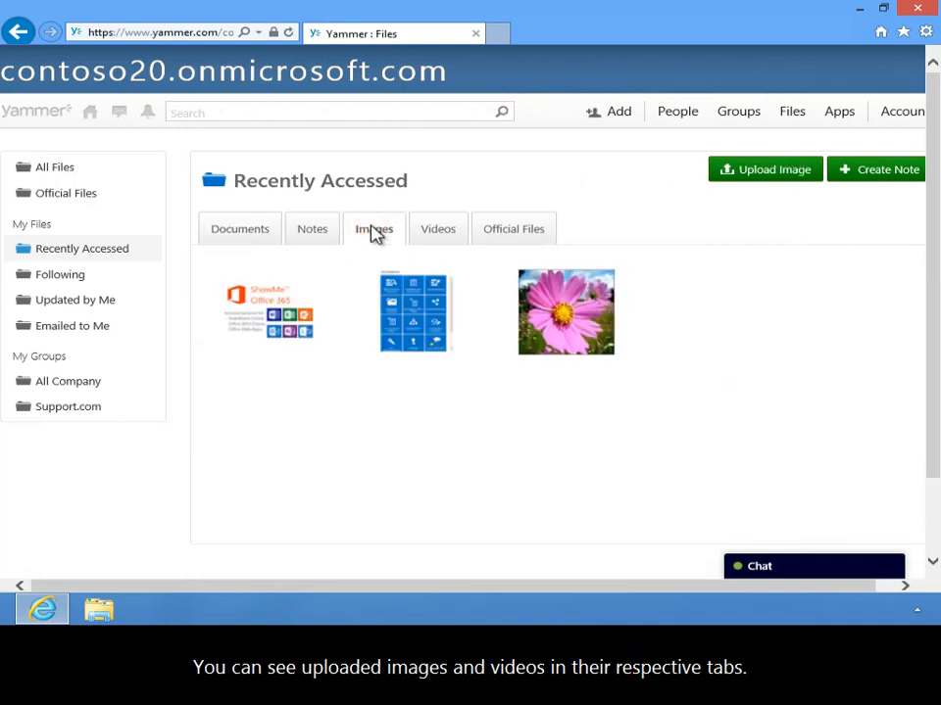
click(437, 228)
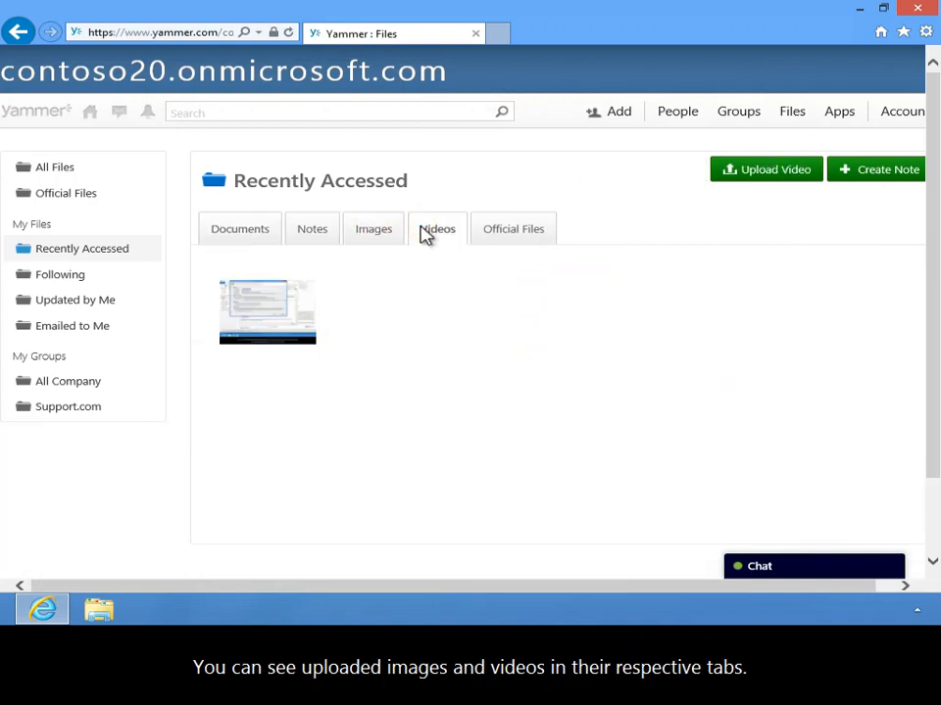